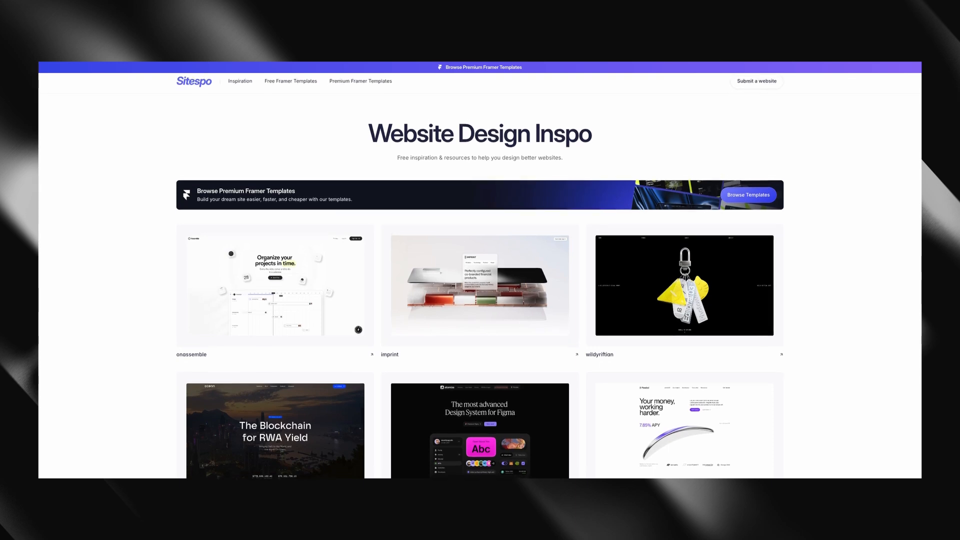
- Scroll the pixelwrld.co about overlay to the contact card and start an email via Reach out
scroll(down, 3)
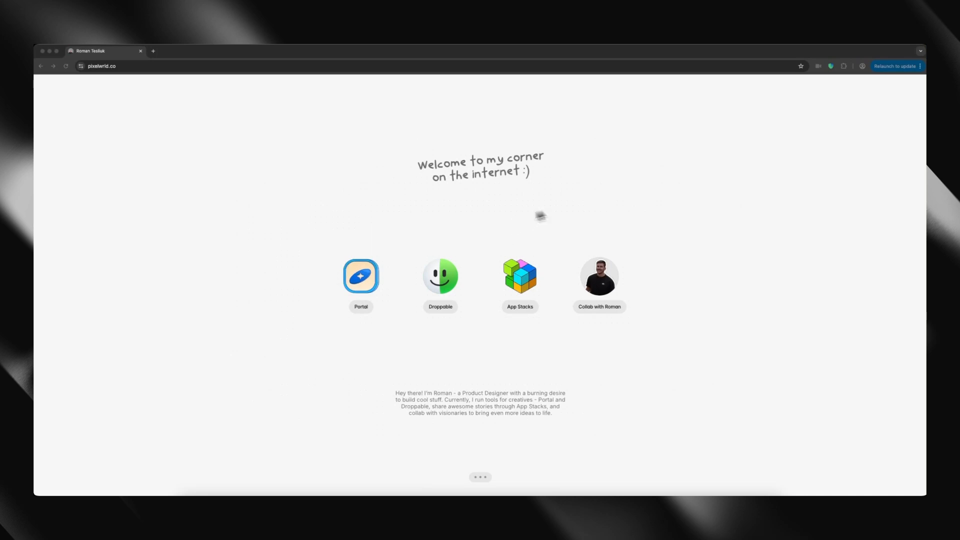
mouse_move(661, 193)
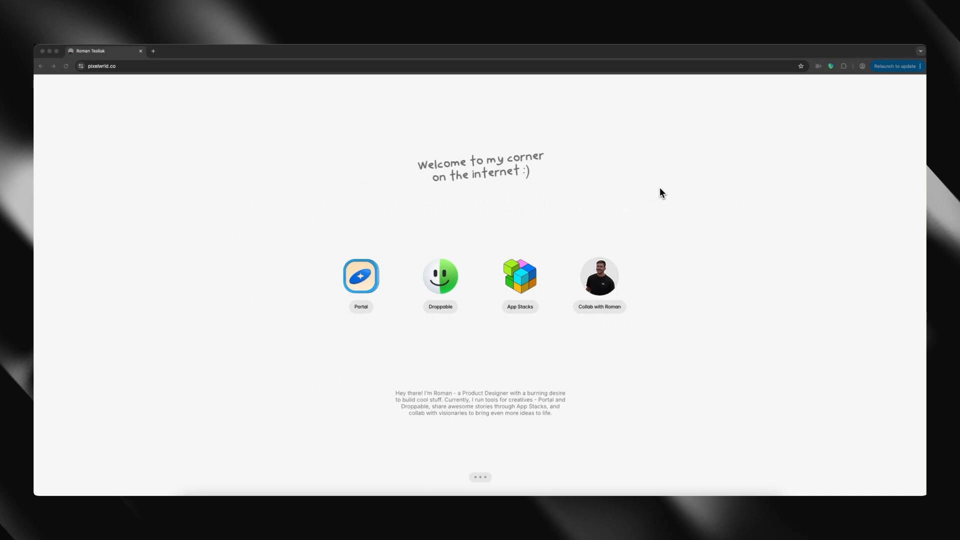
mouse_move(673, 253)
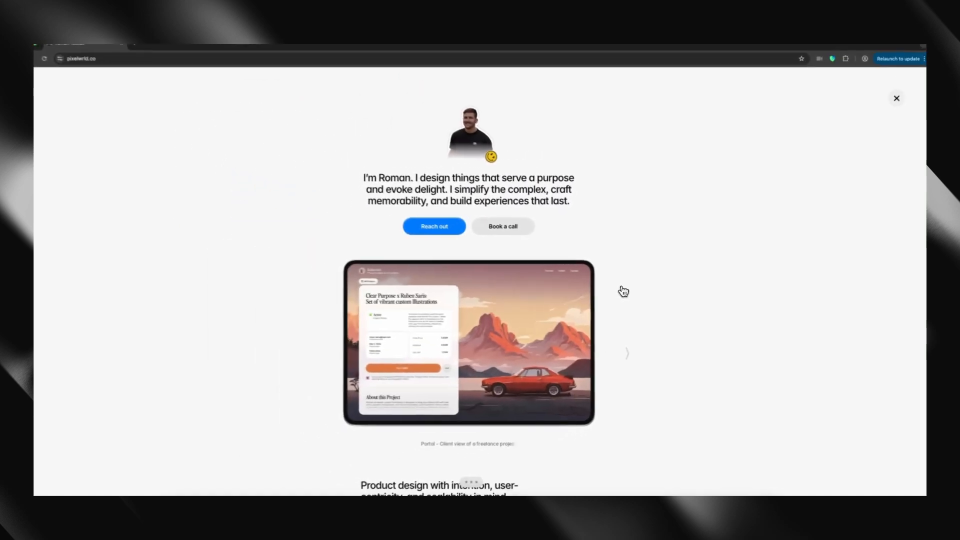
scroll(down, 3)
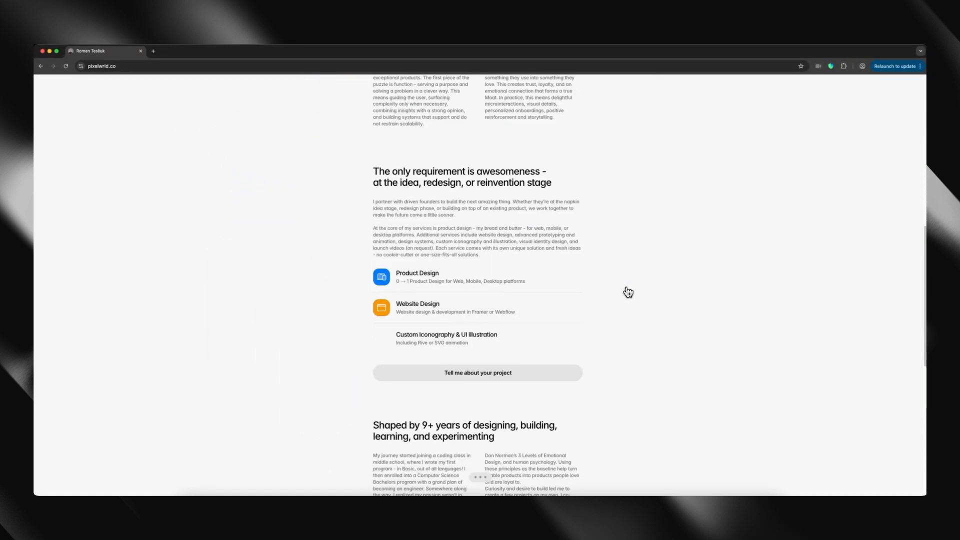
scroll(down, 3)
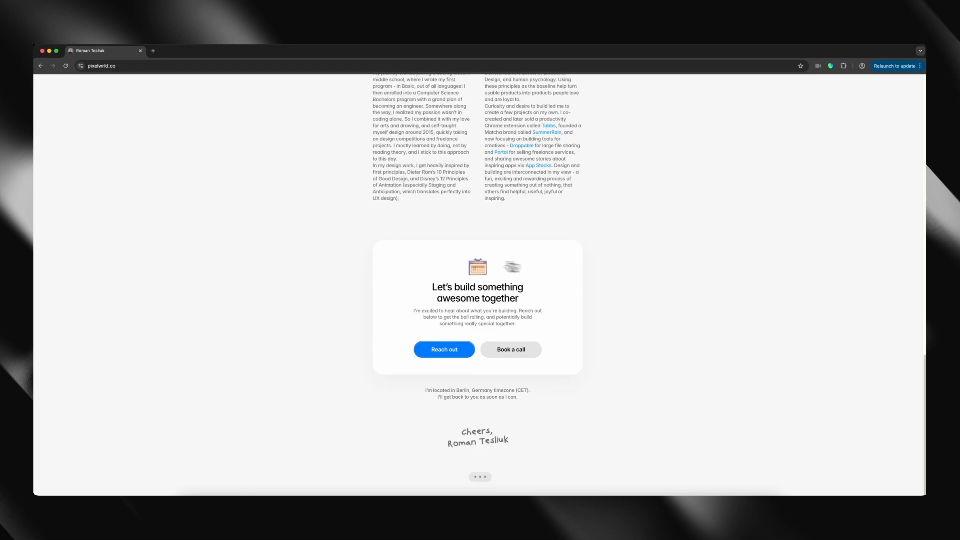
mouse_move(463, 359)
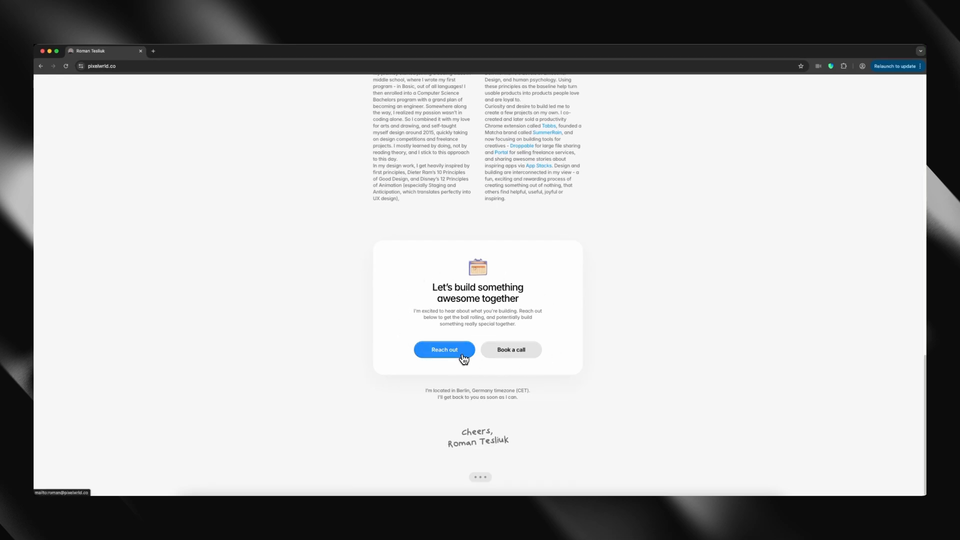
click(444, 350)
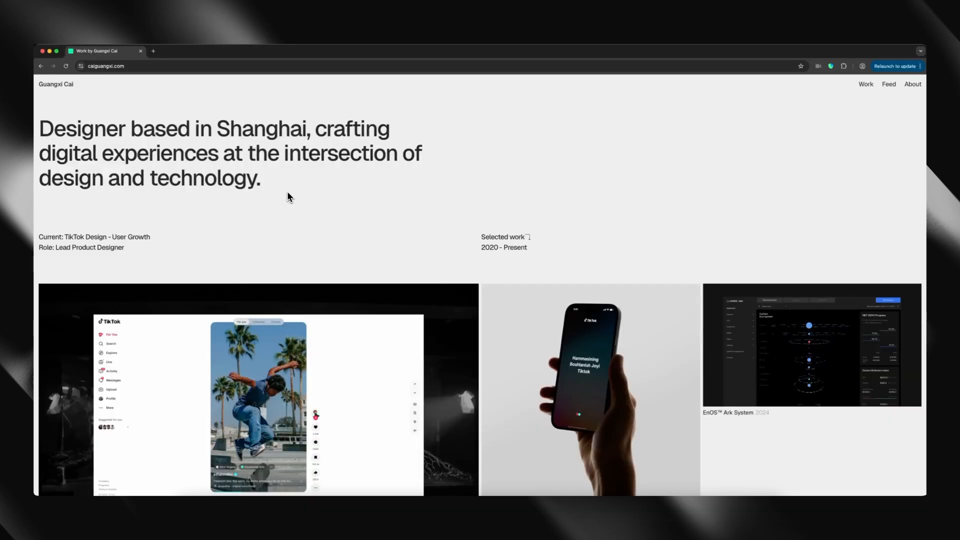
- Scroll through the TikTok Web Experience case study toward its EnOS Ark System next-project link
scroll(down, 3)
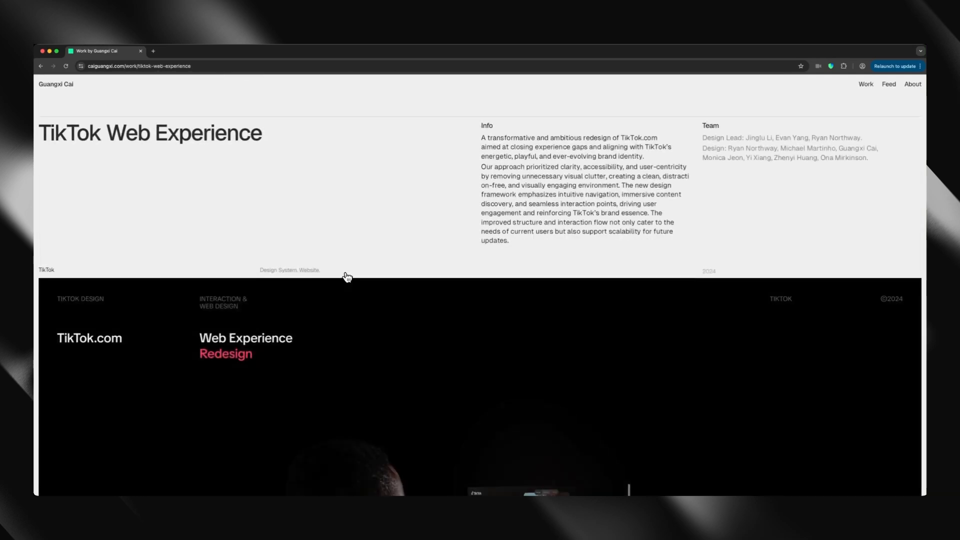
scroll(down, 3)
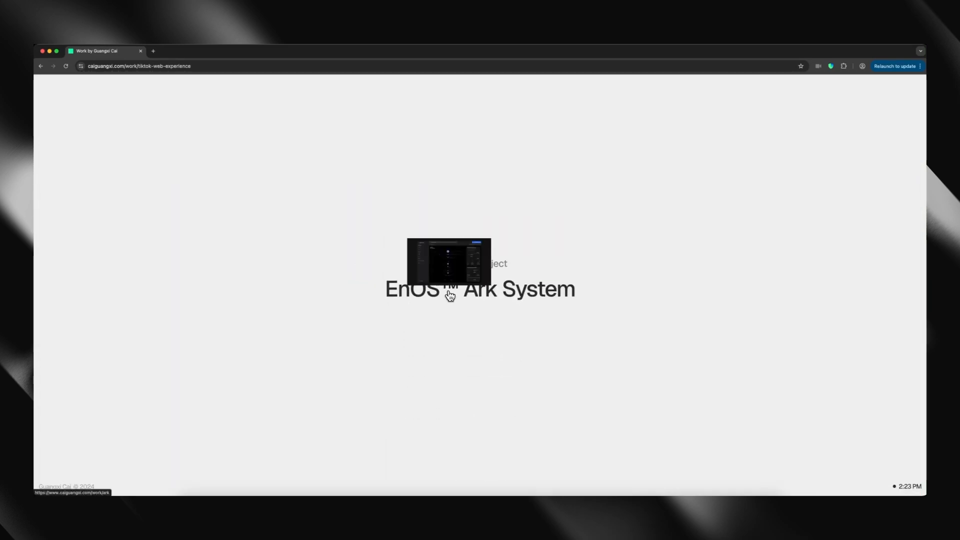
mouse_move(576, 290)
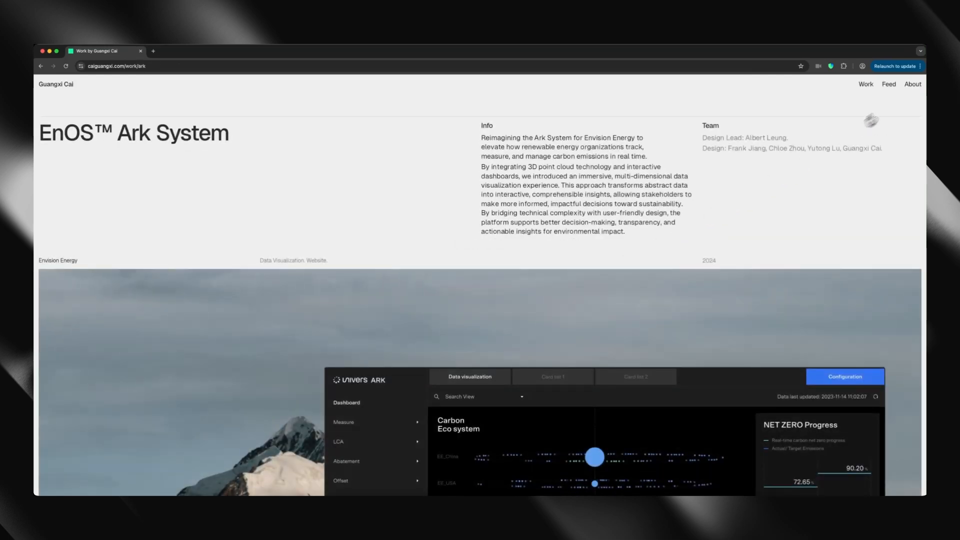
click(912, 84)
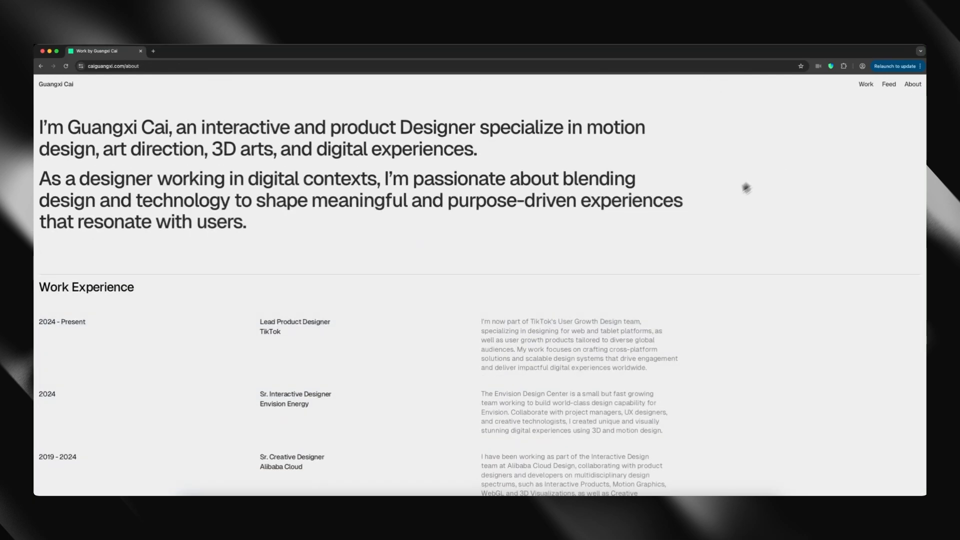
scroll(down, 3)
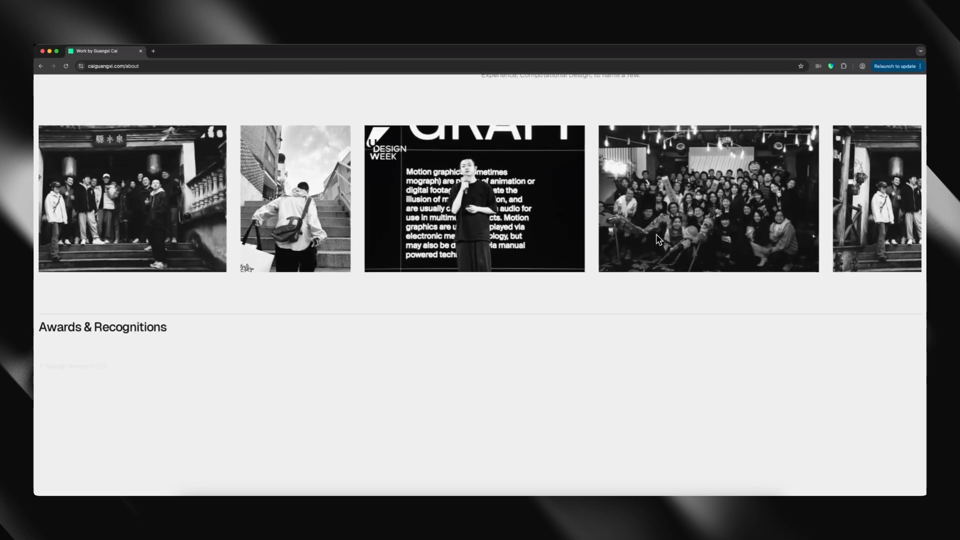
scroll(down, 3)
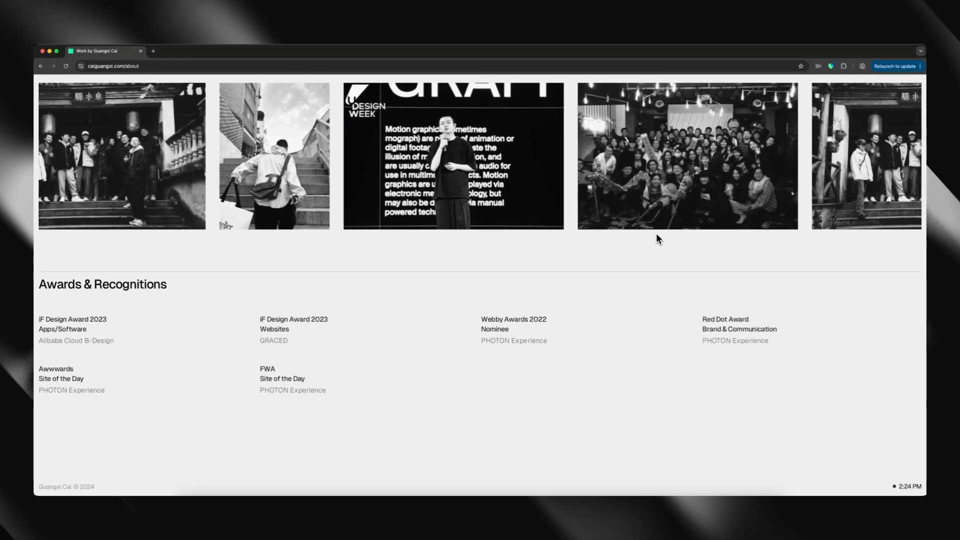
scroll(up, 3)
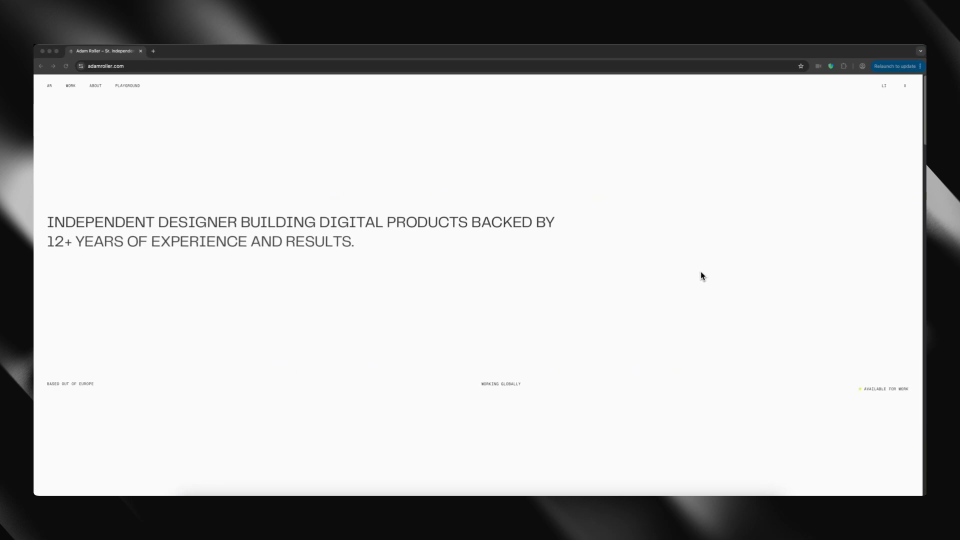
- Scroll Adam Roller's homepage down through its sections to the contact footer
scroll(down, 3)
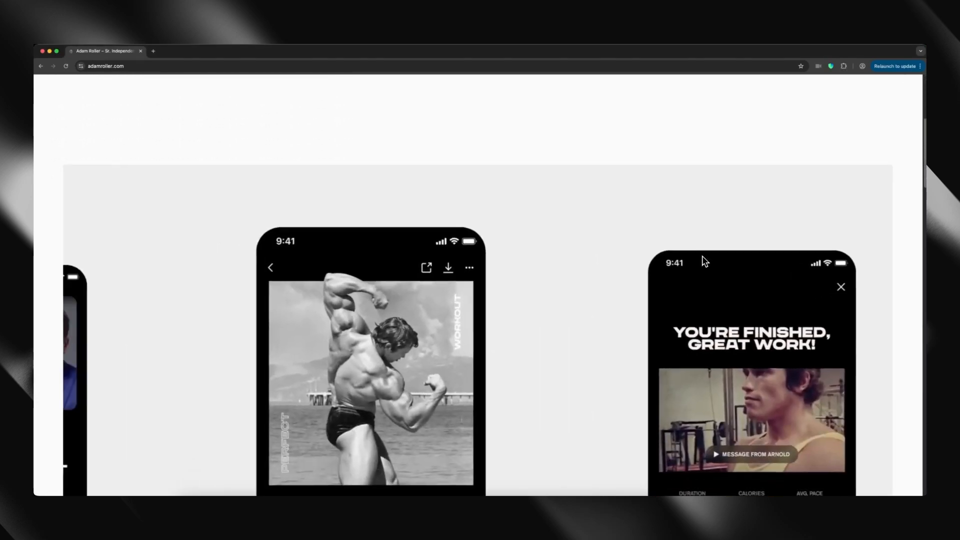
scroll(down, 3)
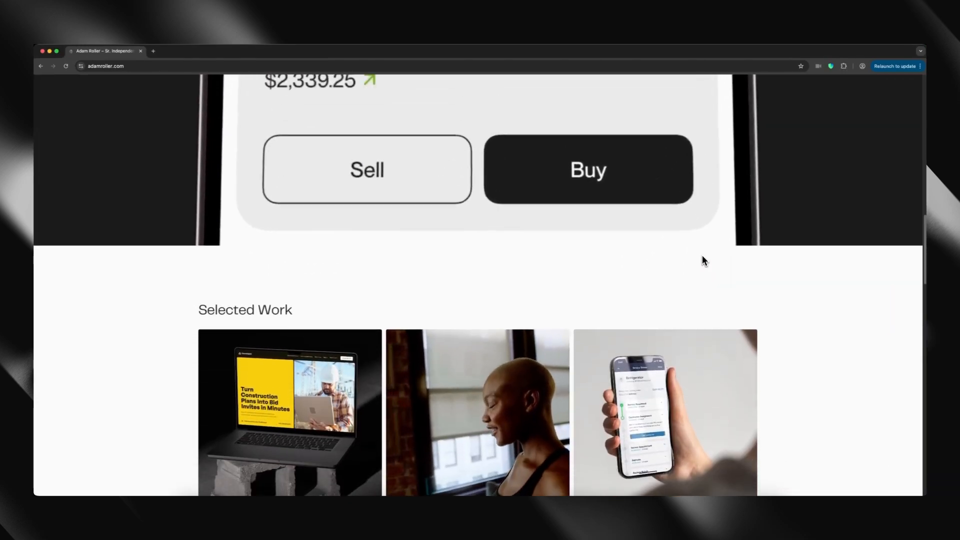
scroll(down, 3)
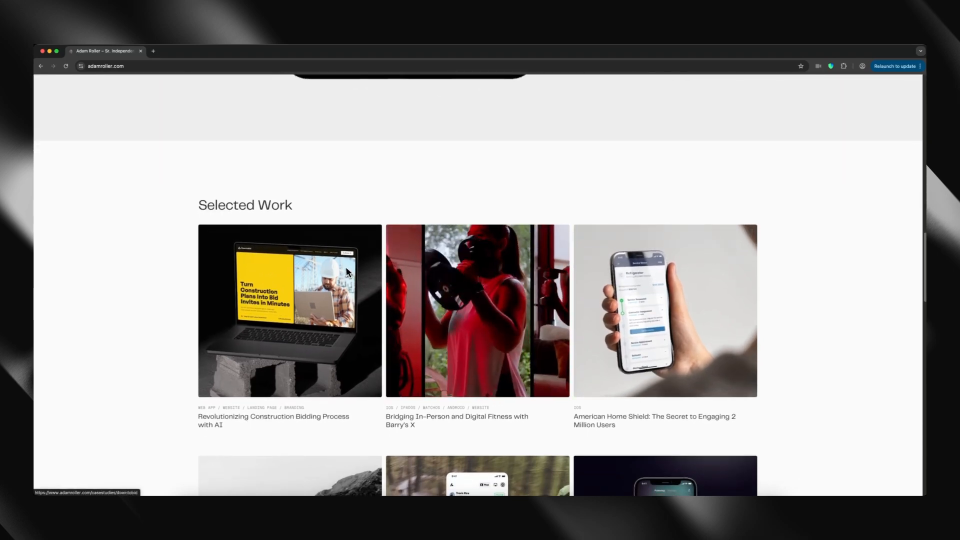
scroll(down, 3)
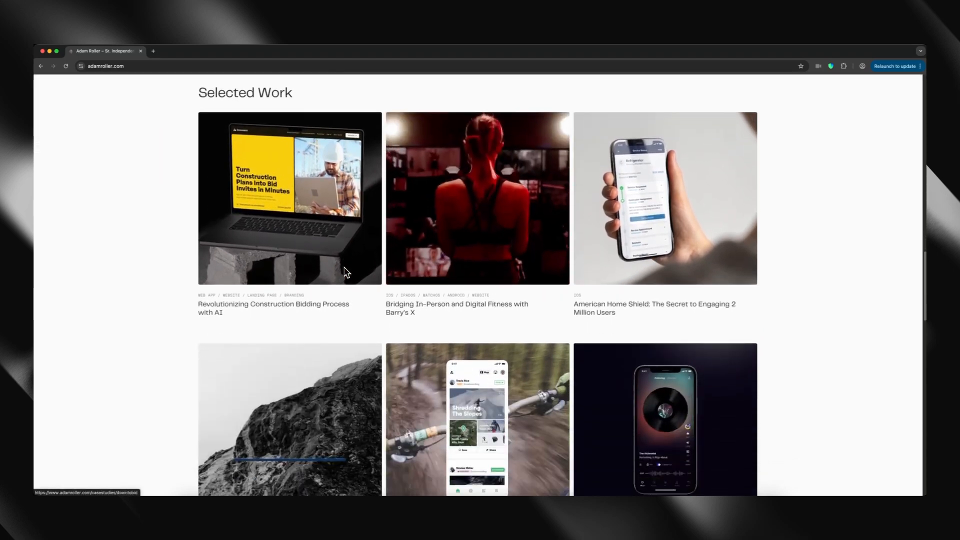
scroll(down, 3)
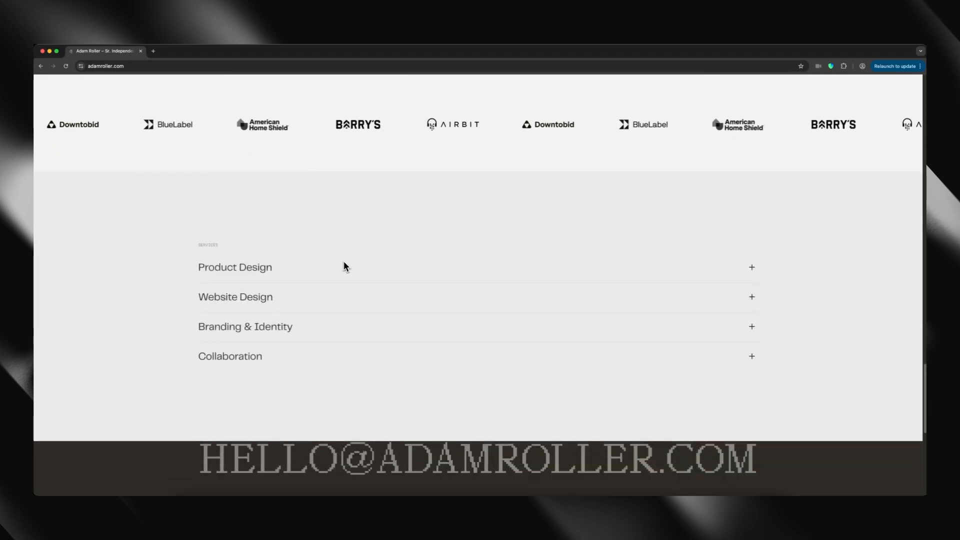
scroll(down, 3)
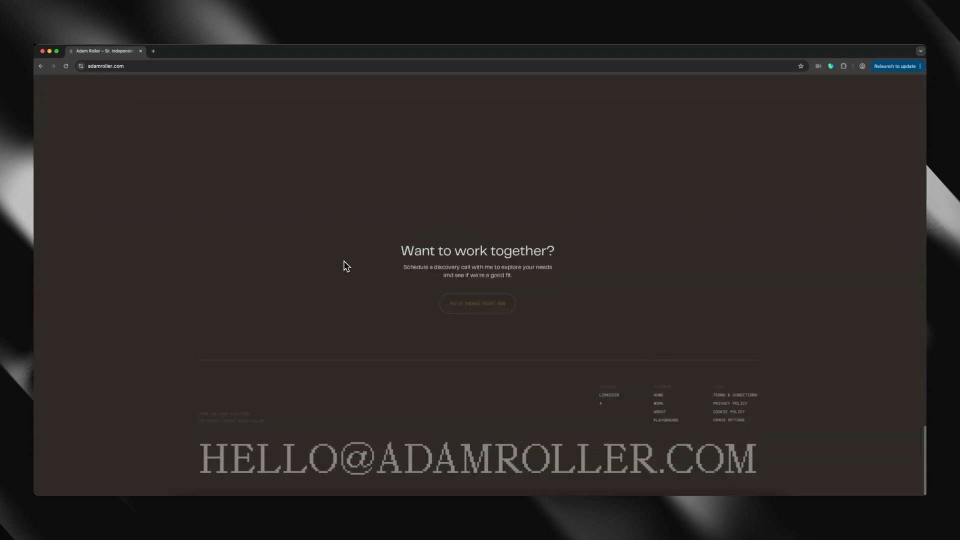
- Return to Selected Work and open the Revolutionizing Construction Bidding Process with AI case study
scroll(up, 3)
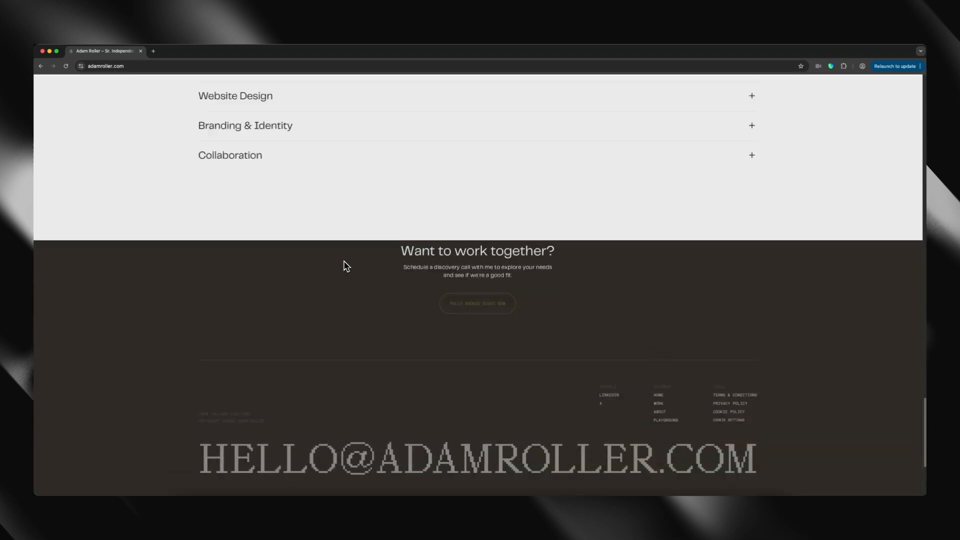
scroll(up, 3)
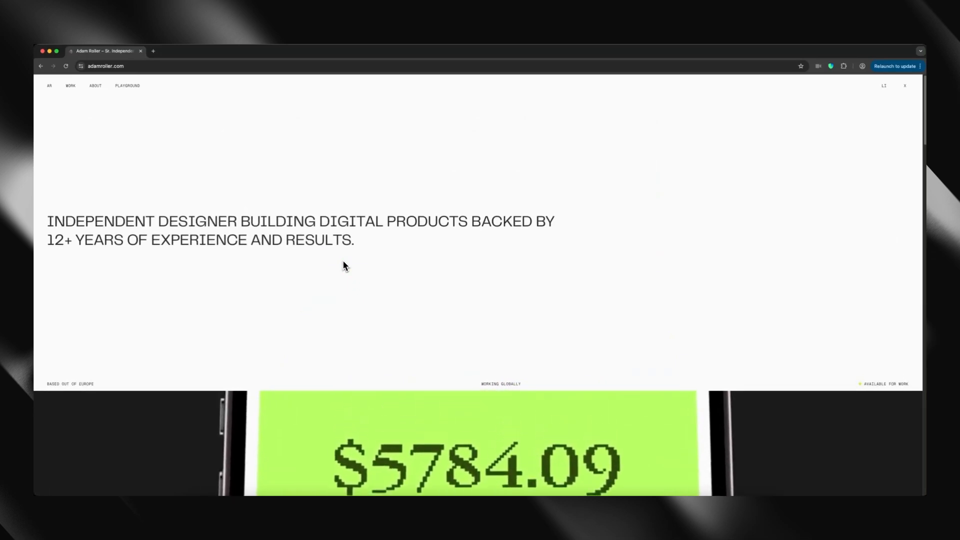
scroll(down, 3)
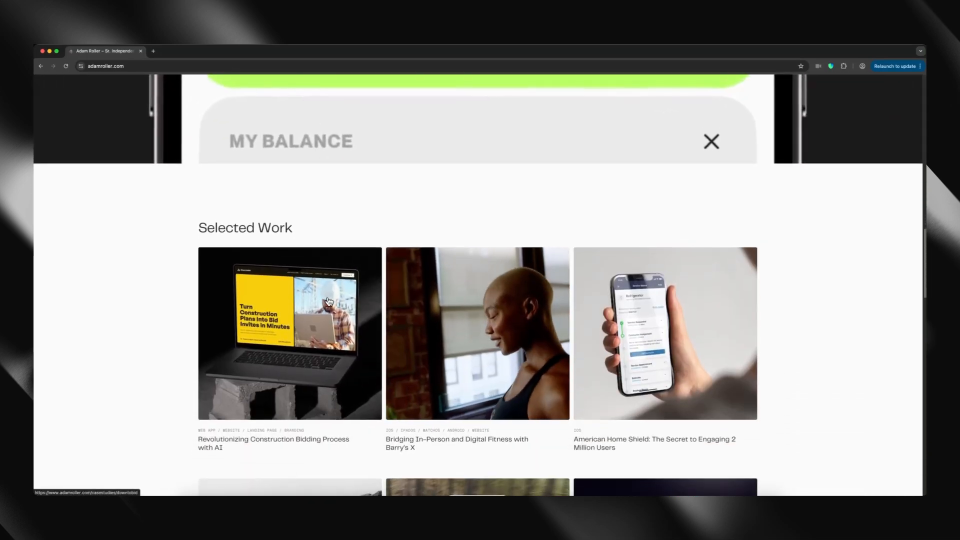
click(289, 333)
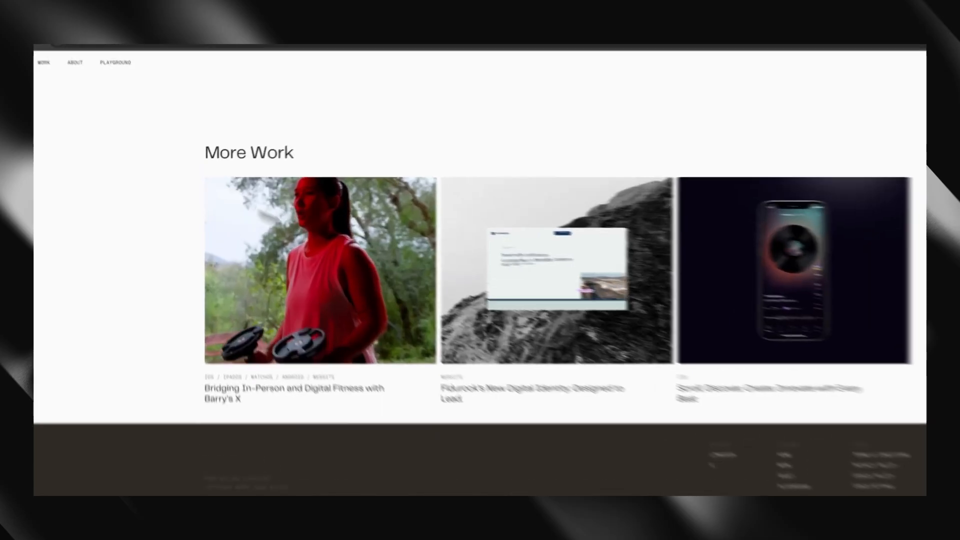
- Open the Barry's X fitness case study from More Work and skim its images
click(319, 269)
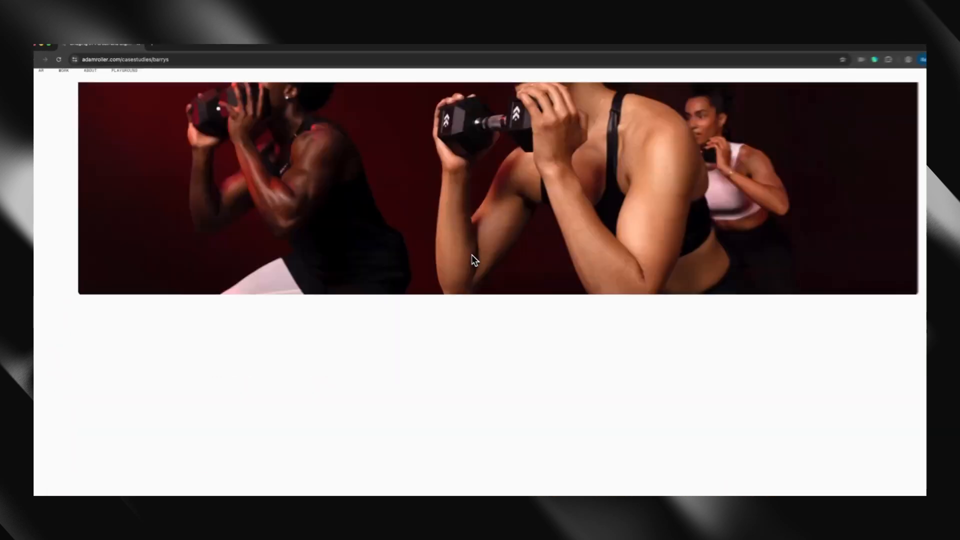
scroll(up, 3)
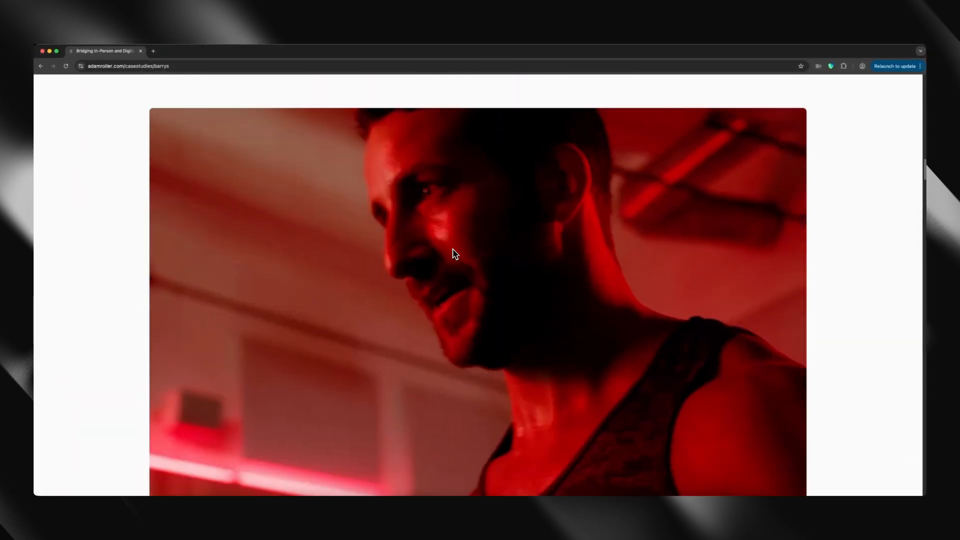
scroll(down, 3)
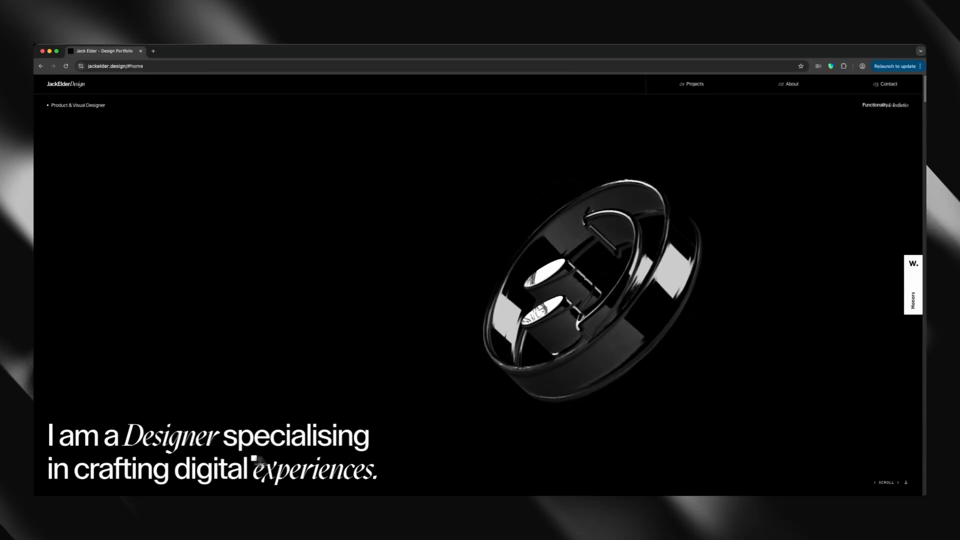
- Scroll Jack Elder's Projects list—Wagamama, Verizon, BT, PNC Bank, Royal Mint—then jump to About
scroll(down, 3)
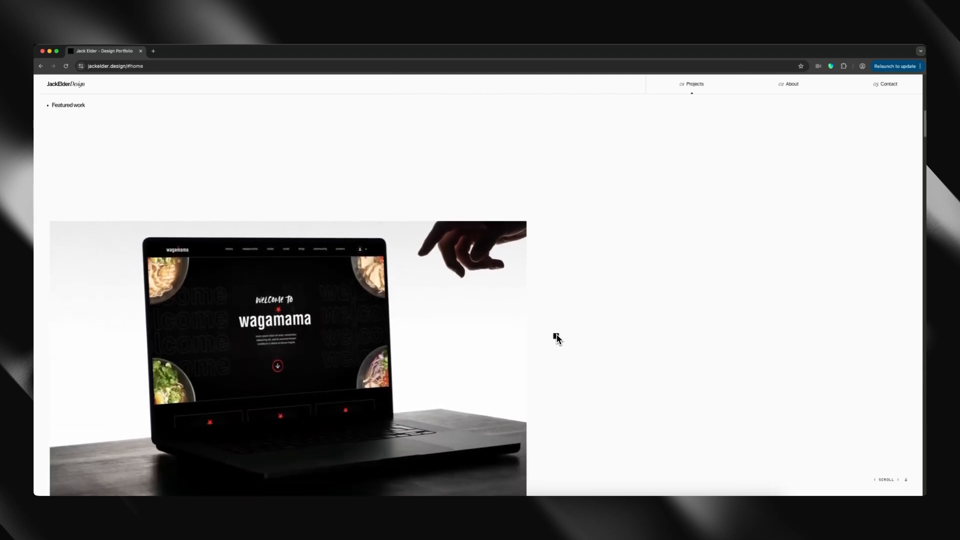
scroll(down, 3)
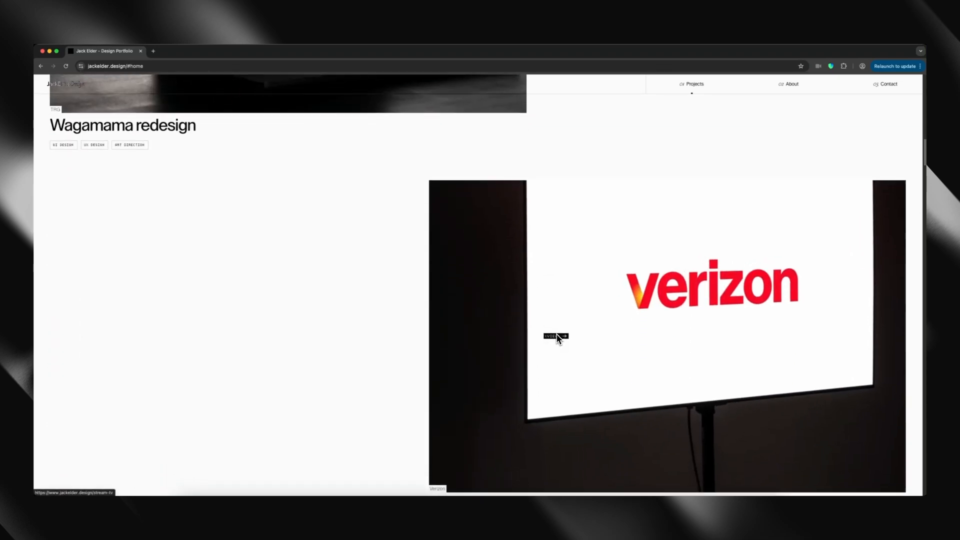
scroll(down, 3)
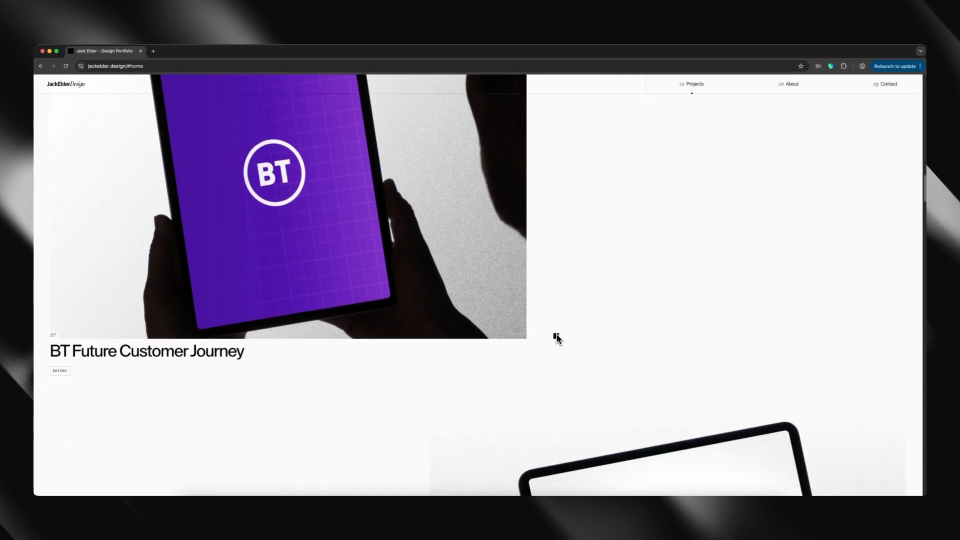
scroll(down, 3)
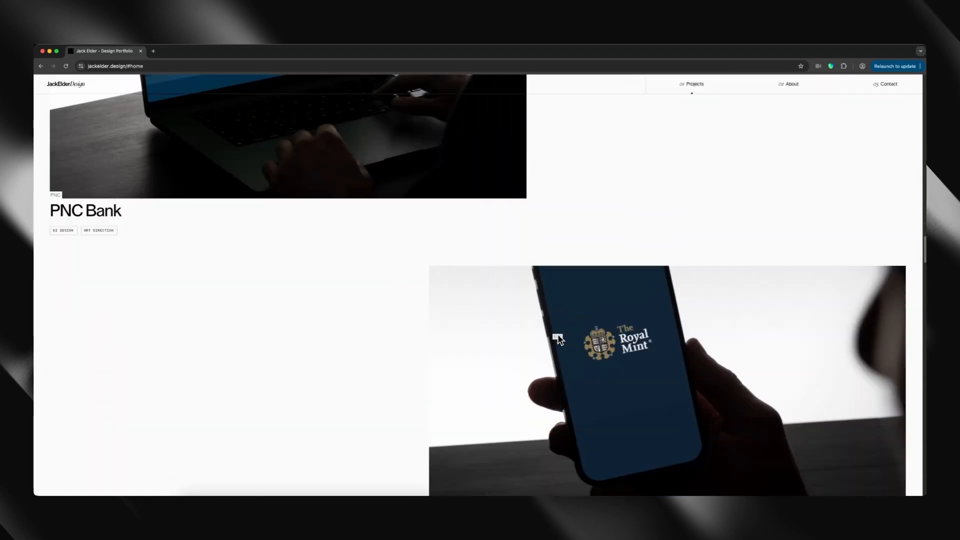
click(791, 84)
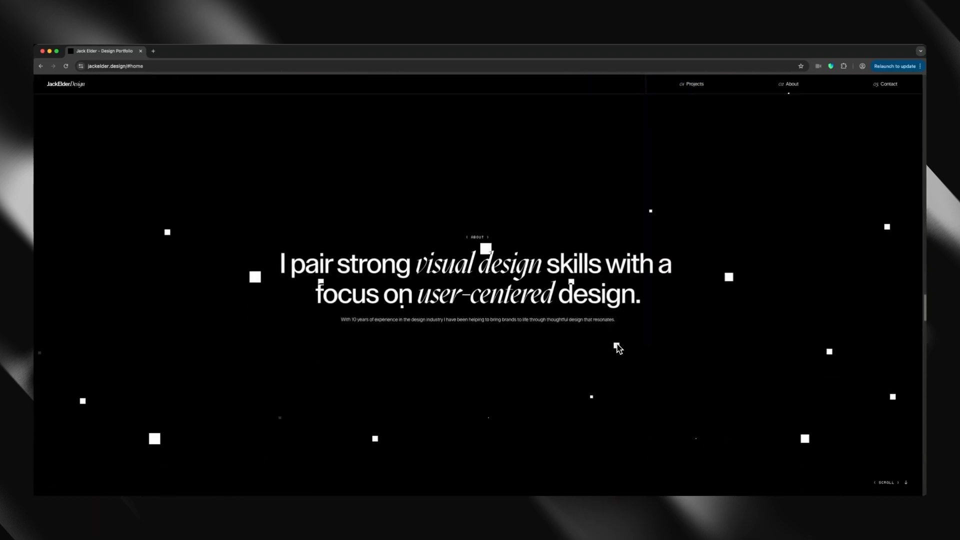
- Scroll past Jack Elder's Profile and My Experience history down to My Skillset
scroll(down, 3)
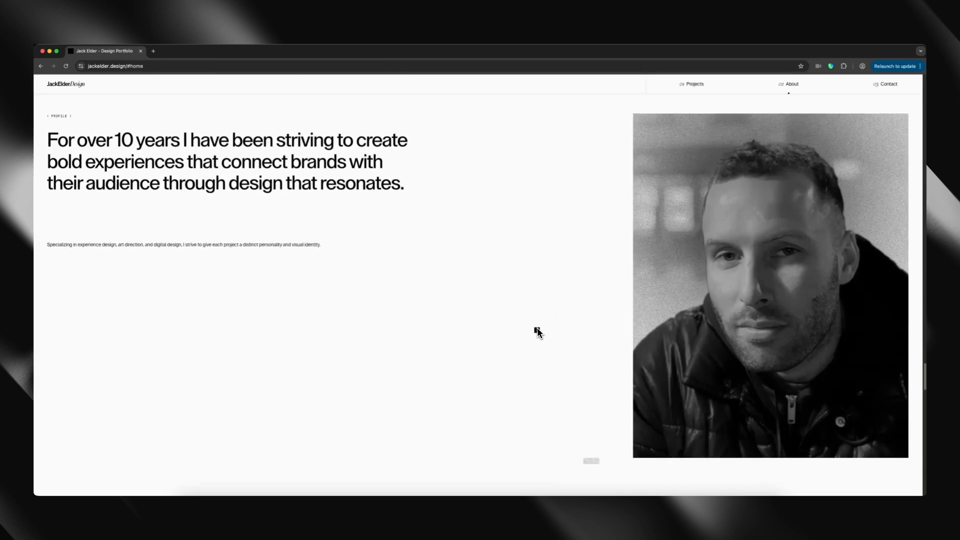
scroll(down, 3)
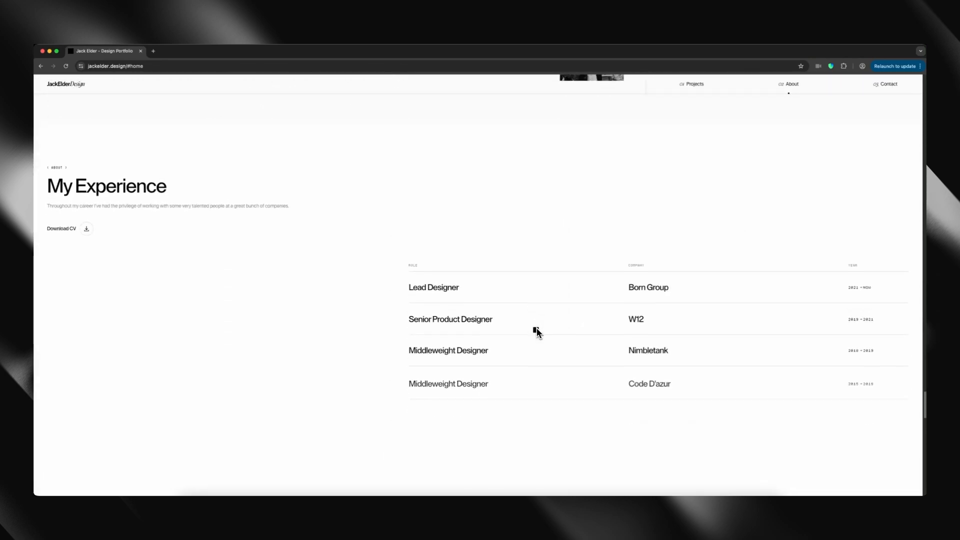
scroll(down, 3)
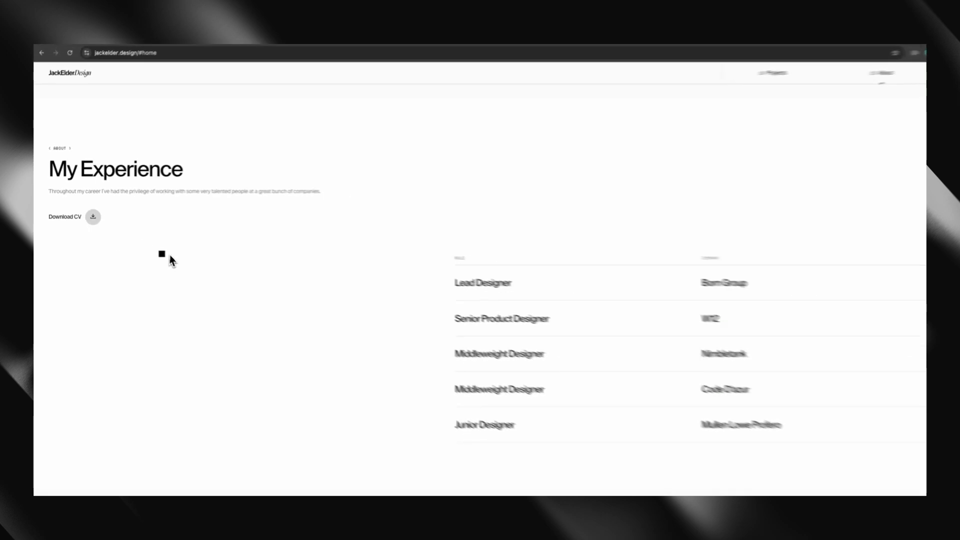
scroll(down, 3)
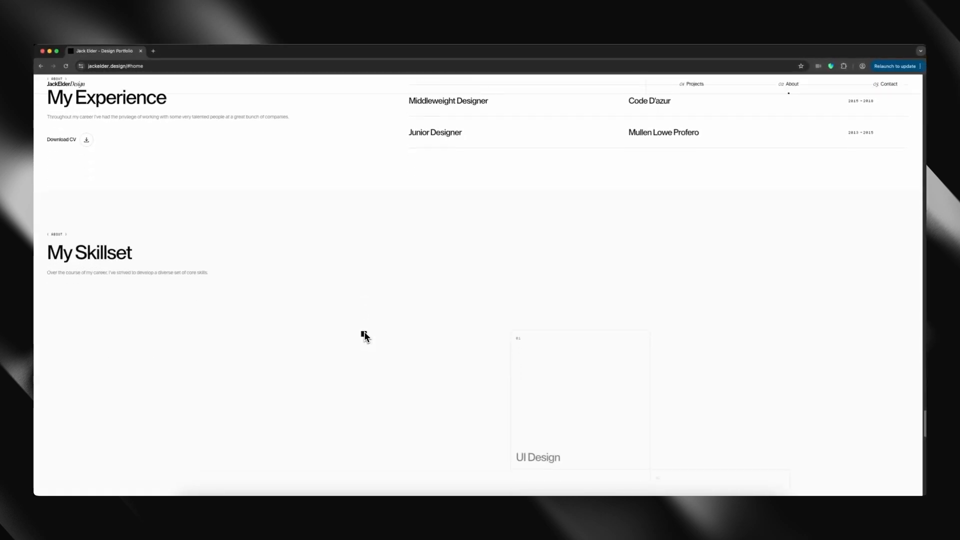
scroll(down, 3)
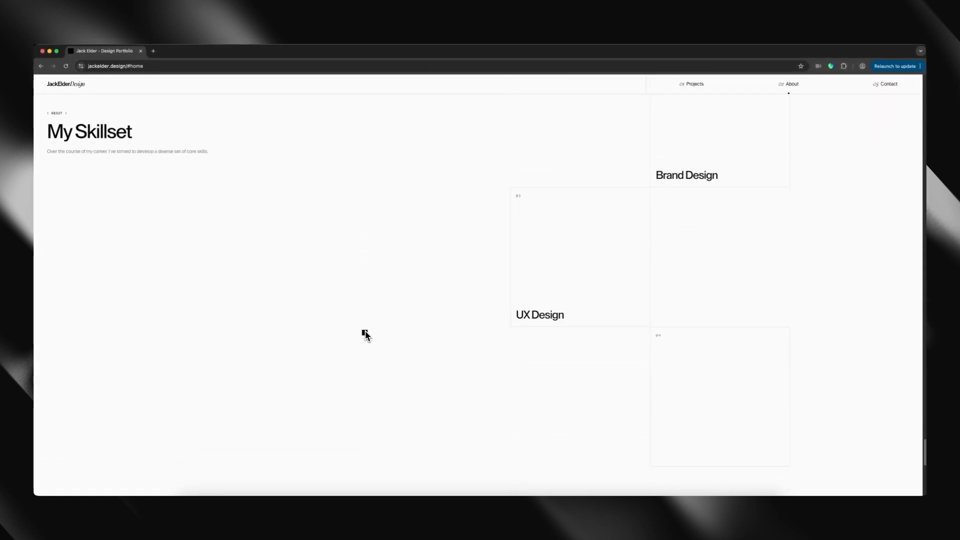
scroll(down, 3)
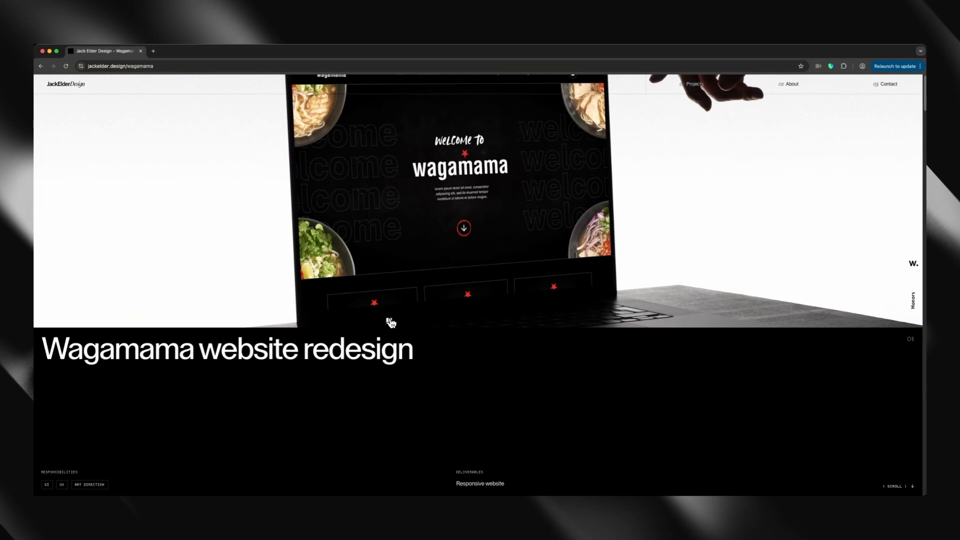
- Scroll through the Wagamama redesign case study's laptop and menu mockups
scroll(down, 3)
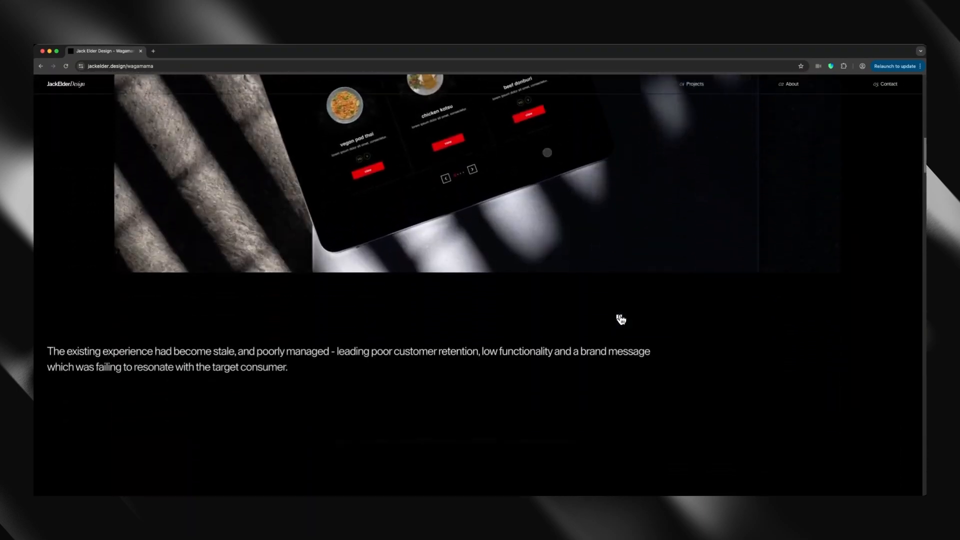
scroll(down, 3)
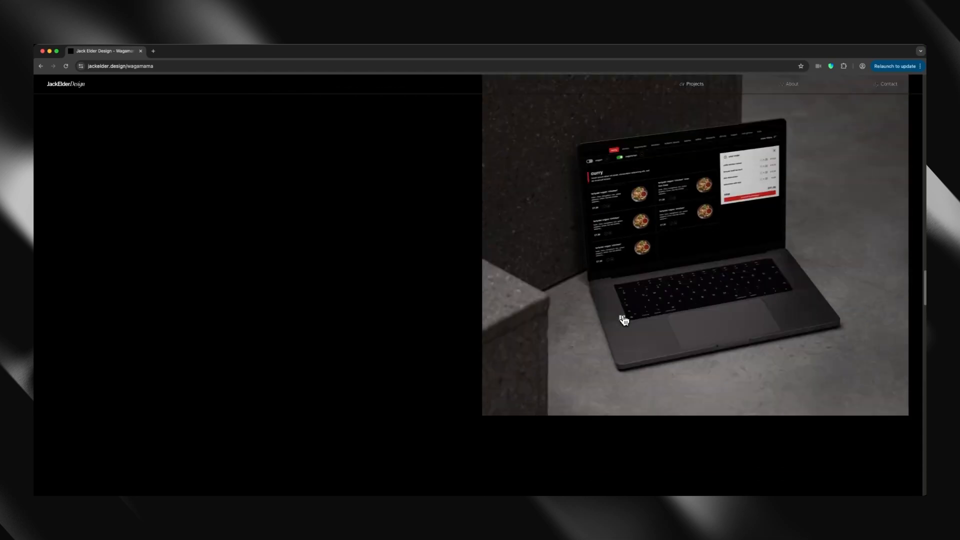
scroll(down, 3)
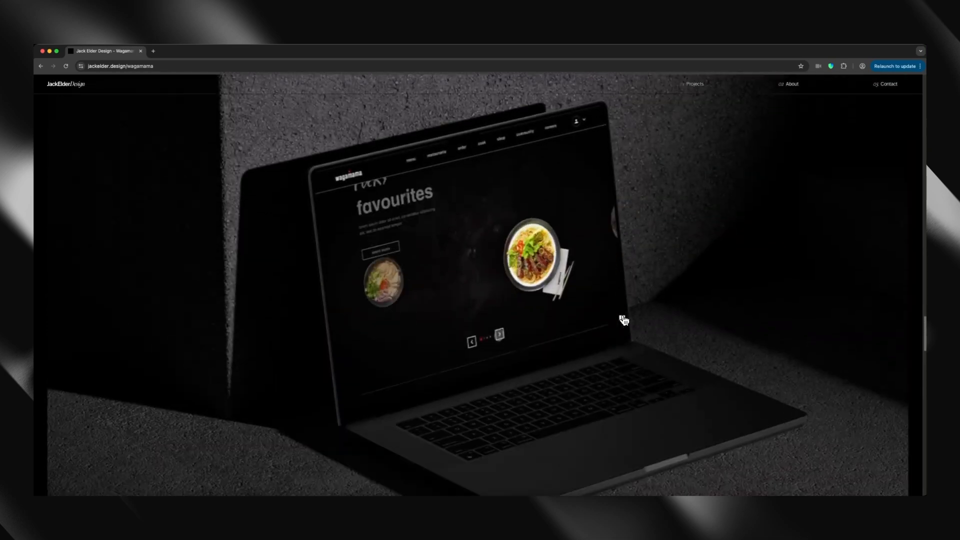
scroll(down, 3)
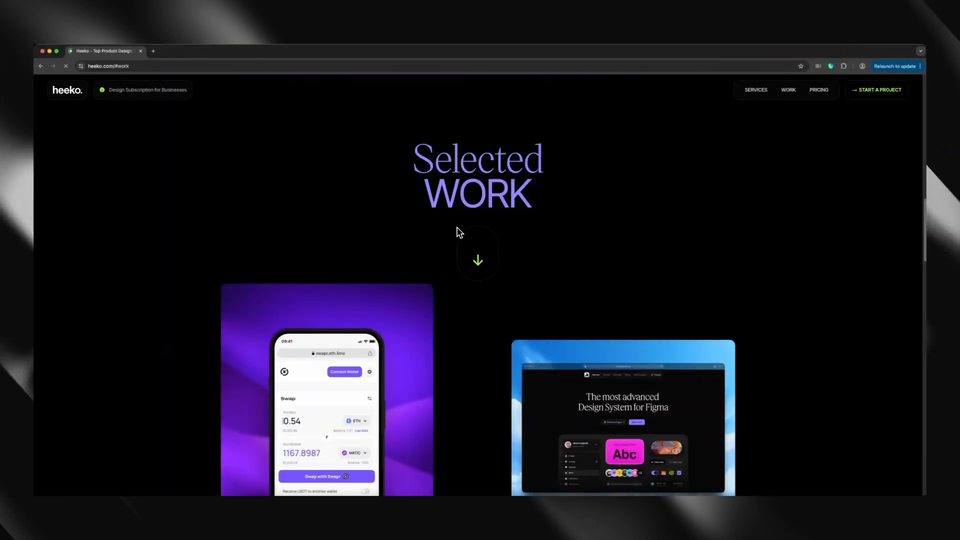
- Scroll Heeko's homepage from the subscription hero through the services list to Selected Work
click(122, 66)
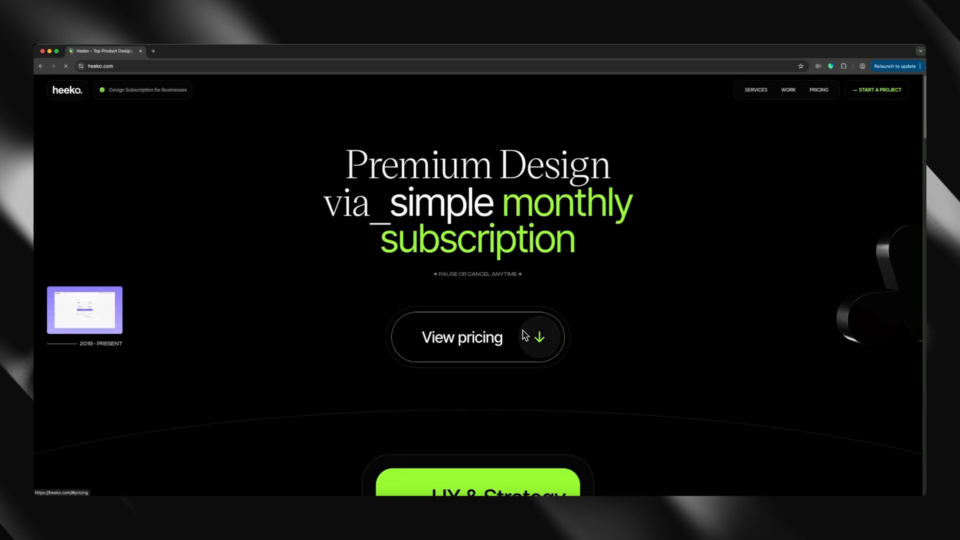
scroll(down, 3)
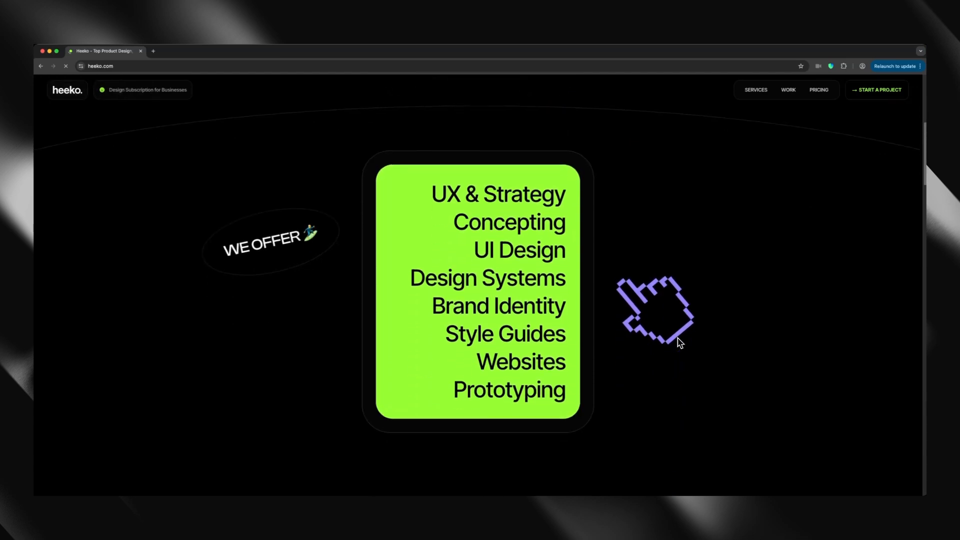
scroll(down, 3)
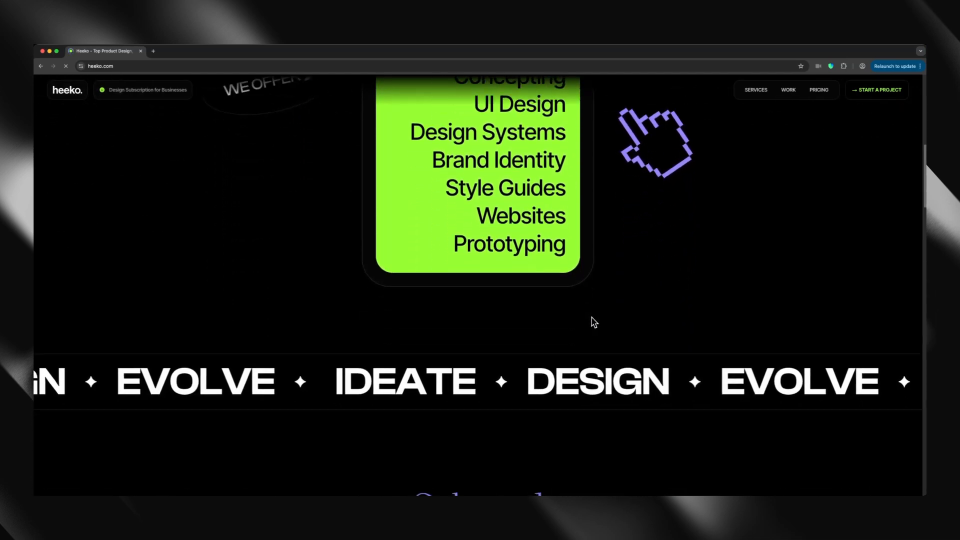
scroll(down, 3)
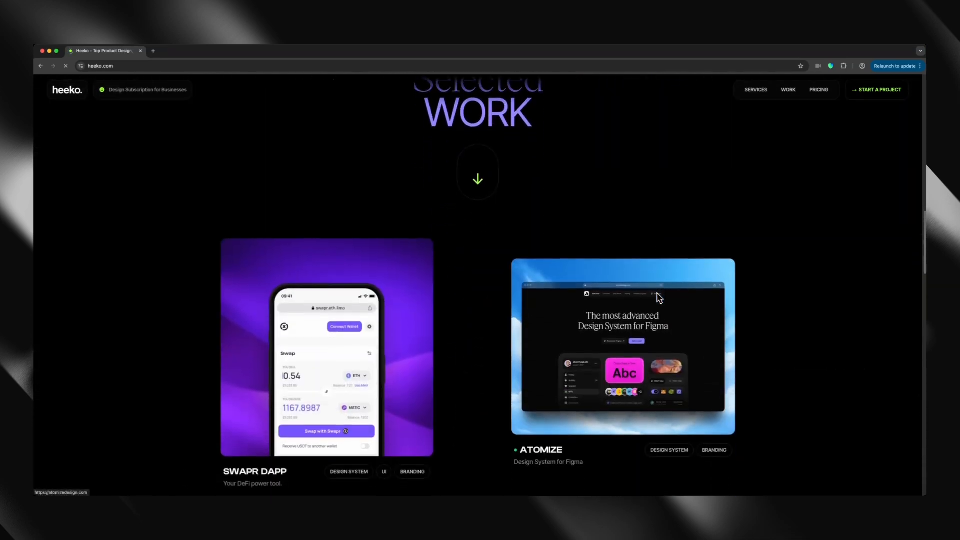
scroll(down, 3)
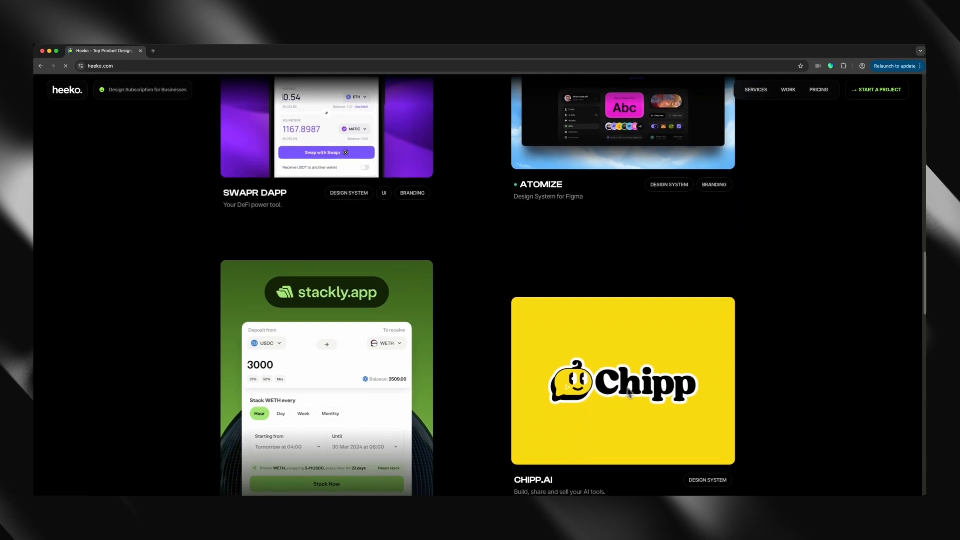
- Open the stackly.app project link and close its unreachable error tab
scroll(up, 3)
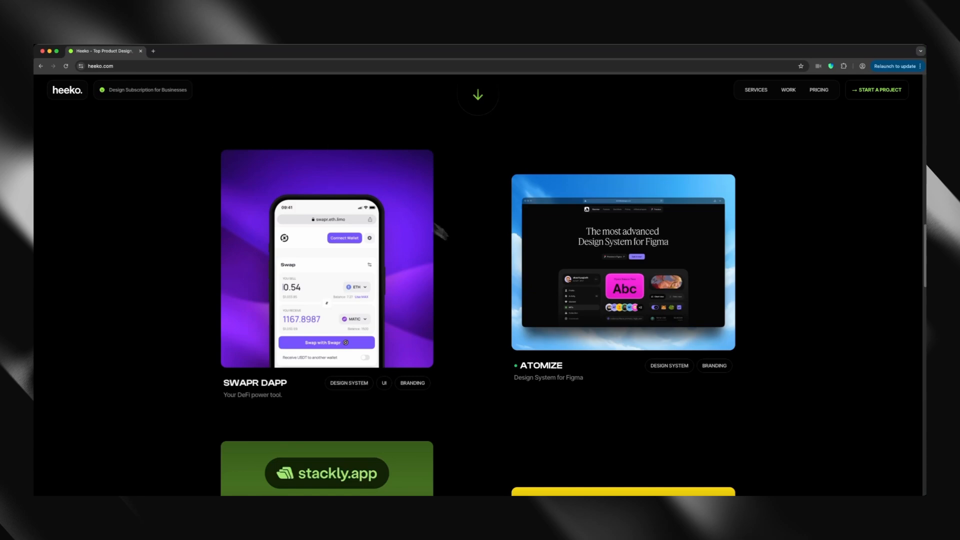
scroll(down, 3)
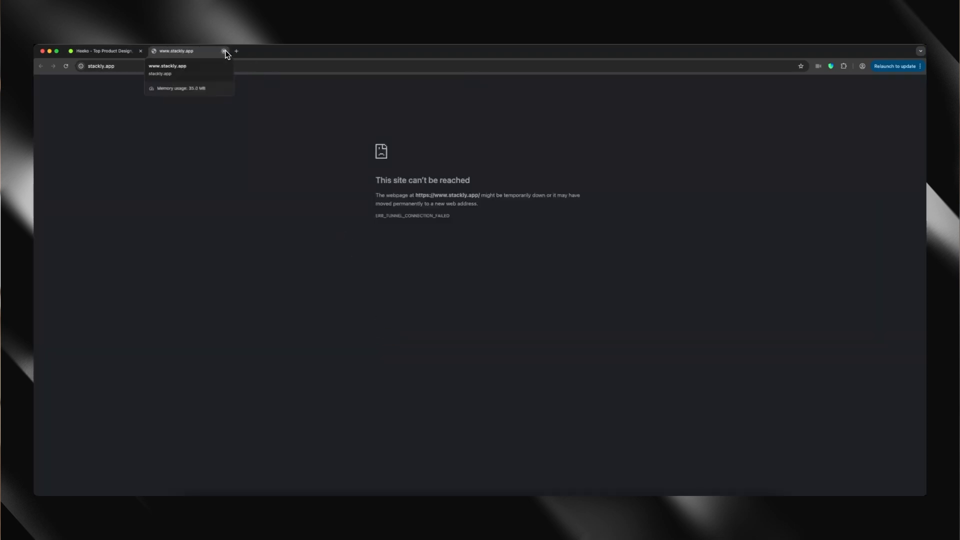
click(224, 51)
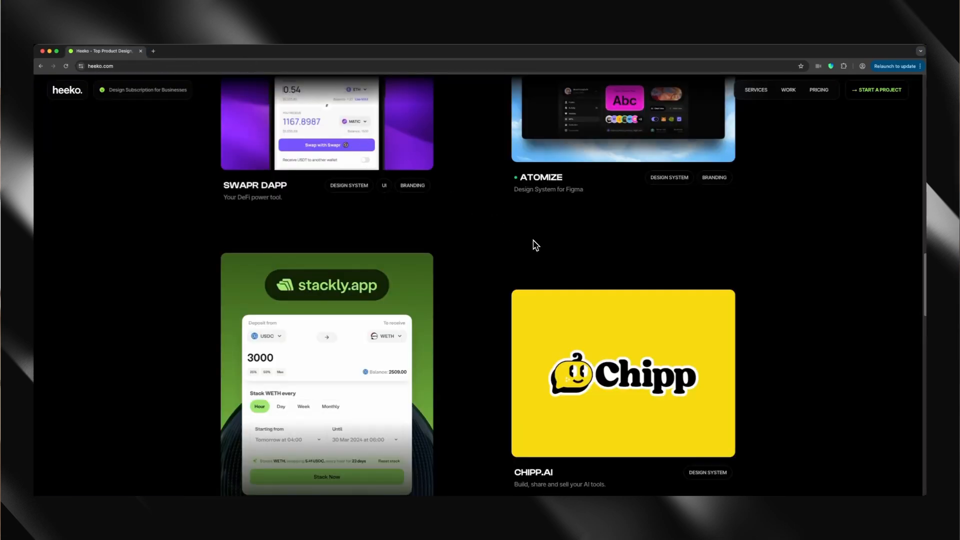
- Scroll Heeko down to How It Works and the Standard and Project-Based pricing cards
scroll(down, 3)
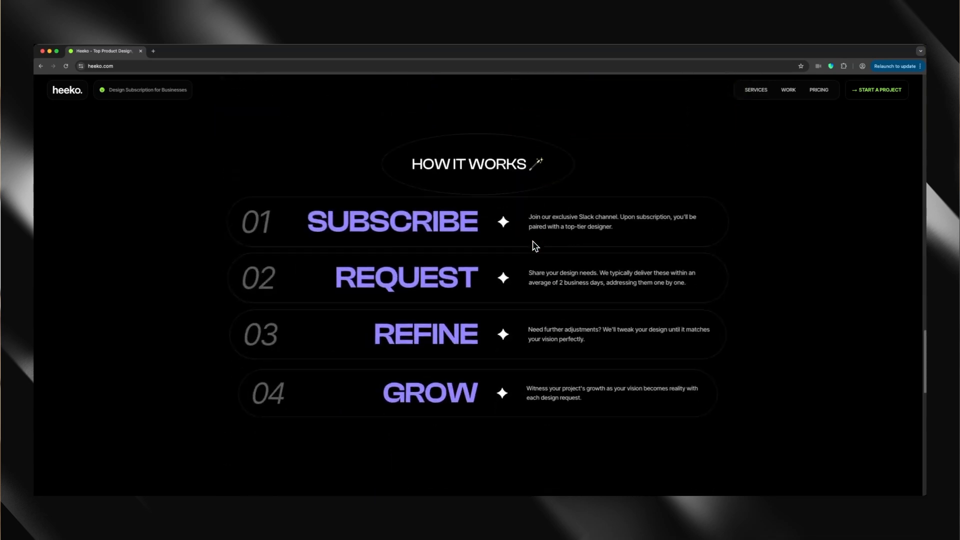
scroll(down, 3)
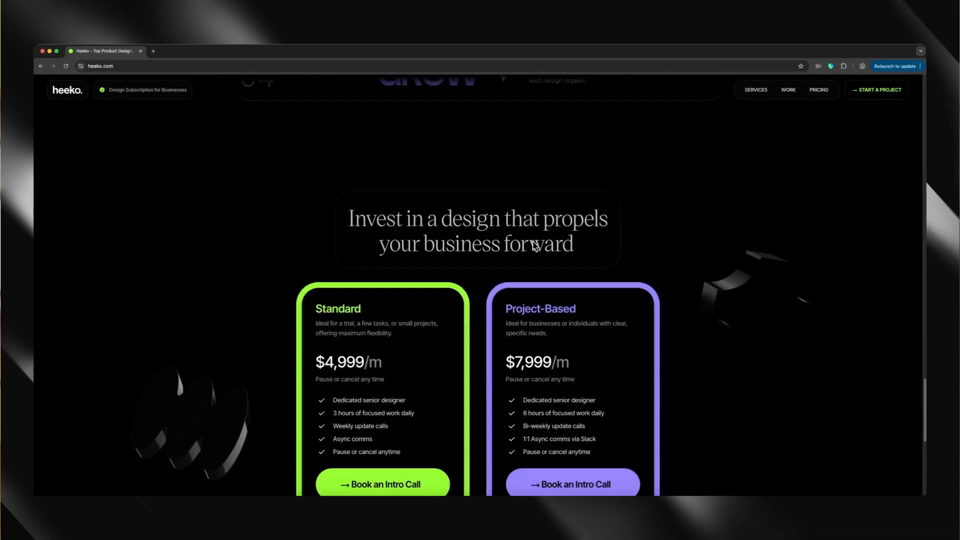
scroll(down, 3)
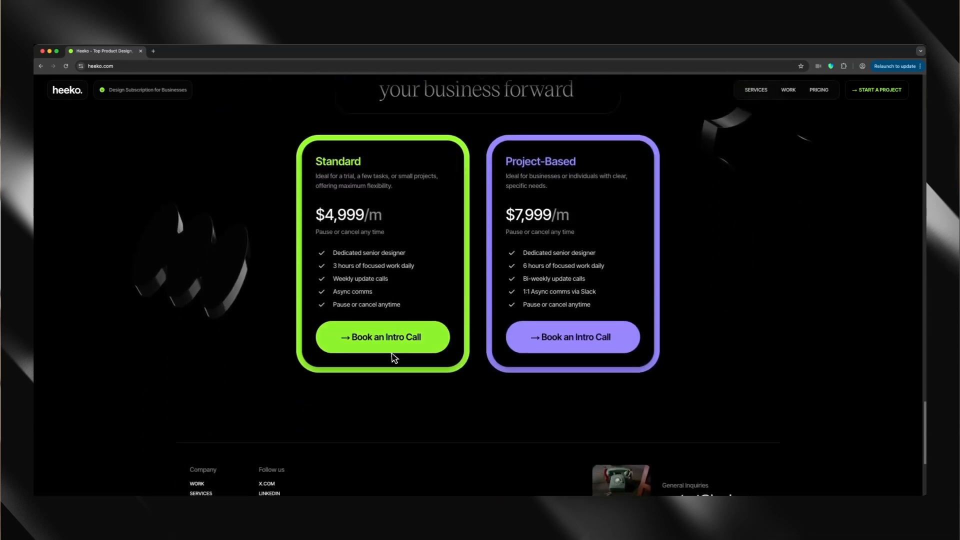
scroll(up, 3)
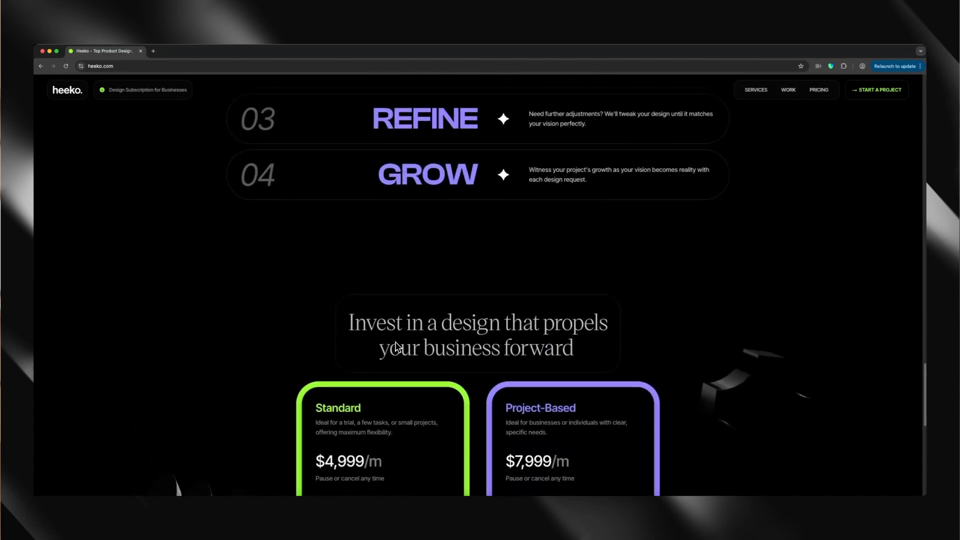
scroll(down, 3)
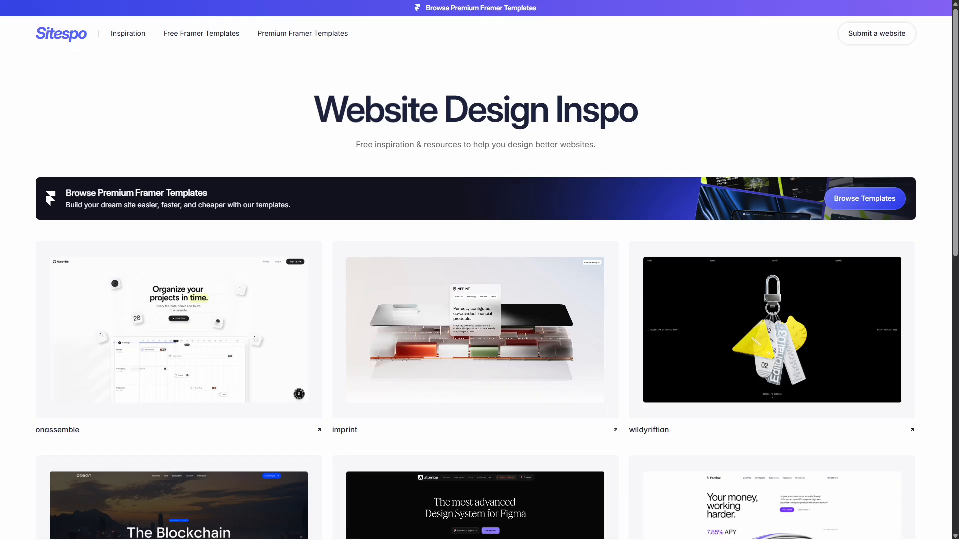
- Follow the Browse Templates banner to the promoted Remix UI Section Library
click(864, 198)
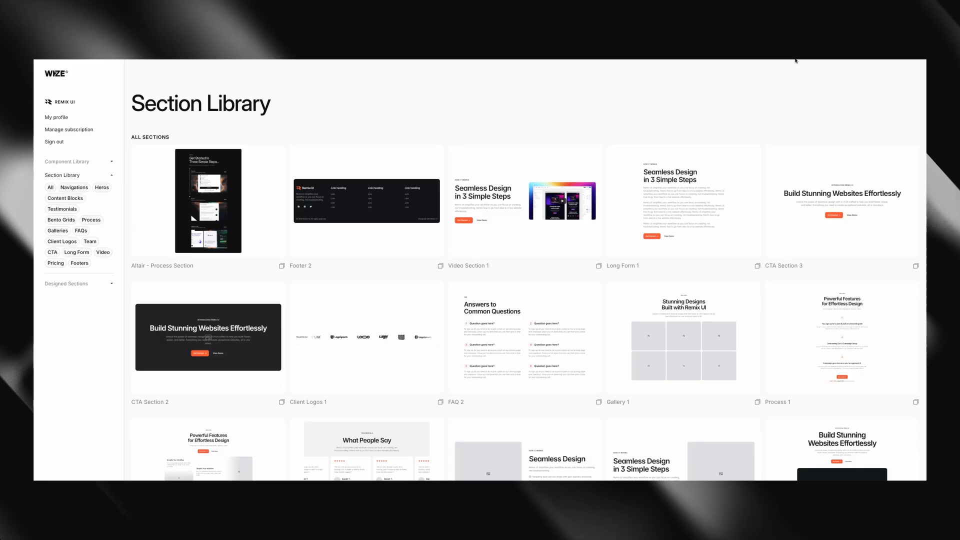
- Scroll the Section Library grid to reveal bento, testimonial, hero, navigation, footer and pricing templates
scroll(down, 3)
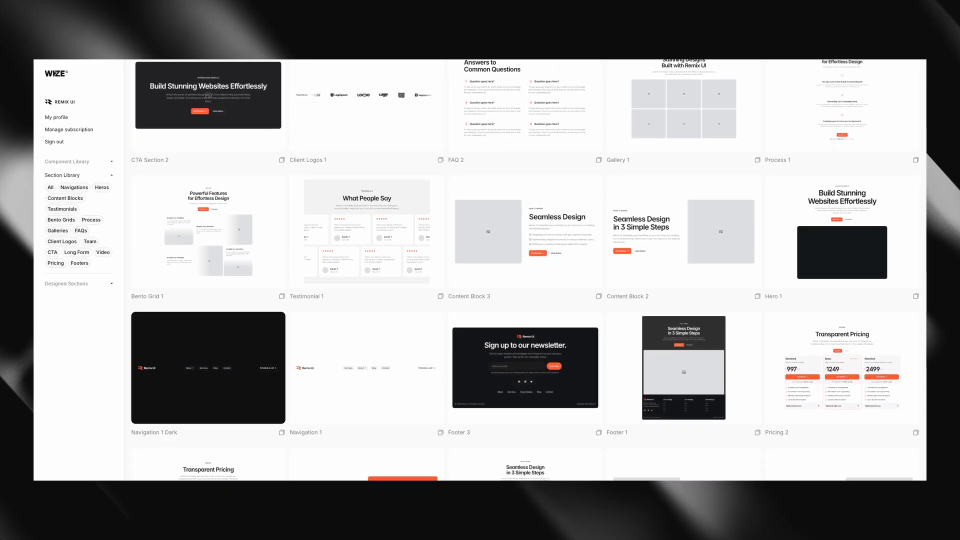